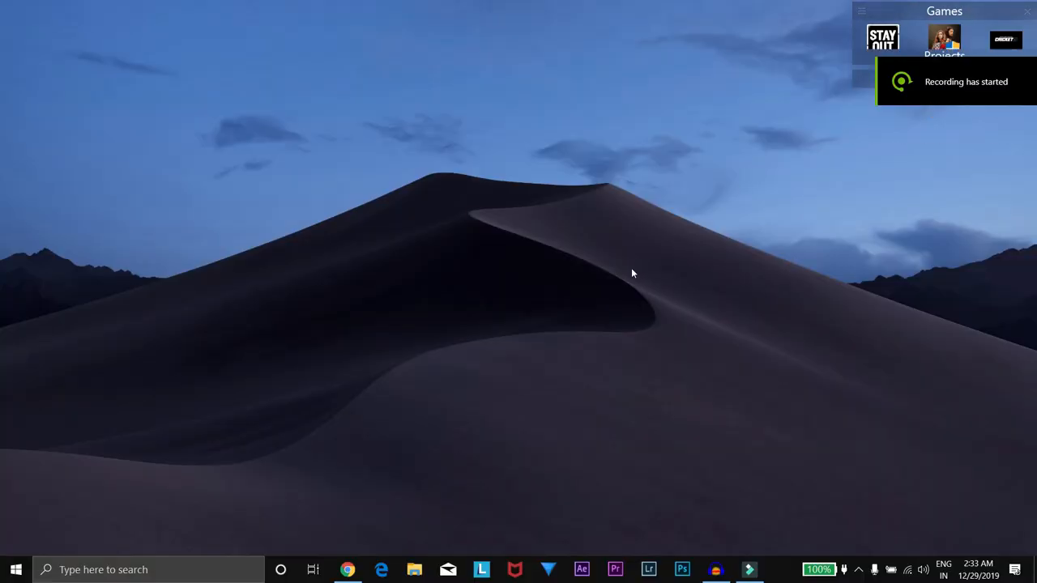
- Review the dark mode and accent colour settings under Personalization > Colors
right_click(535, 195)
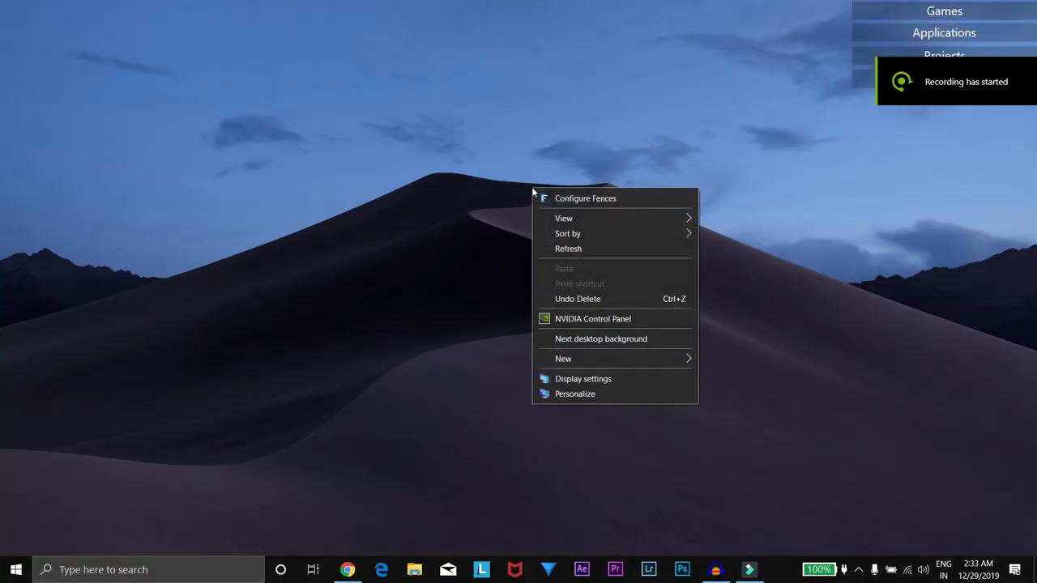
click(574, 394)
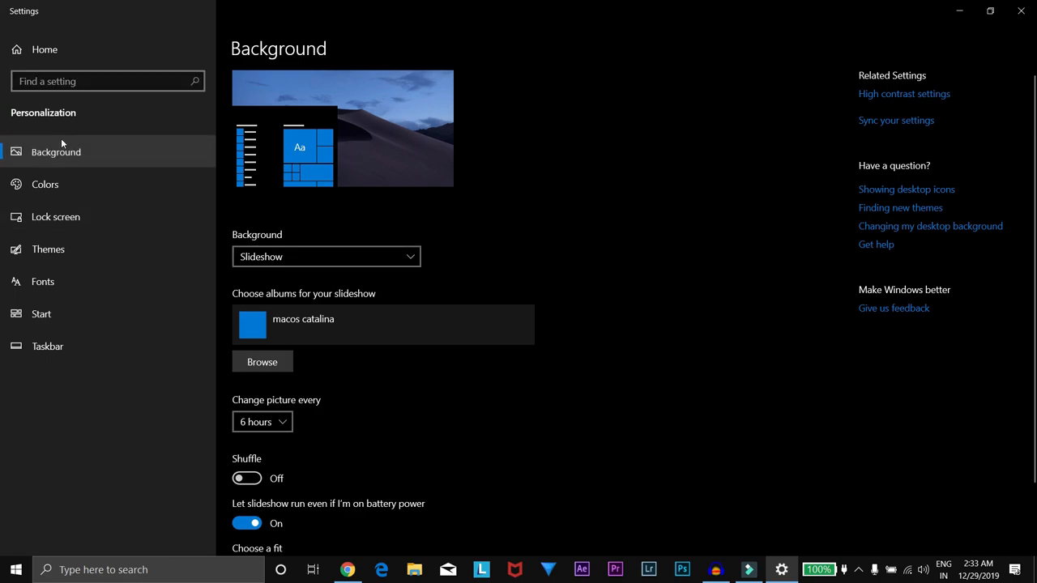
click(44, 184)
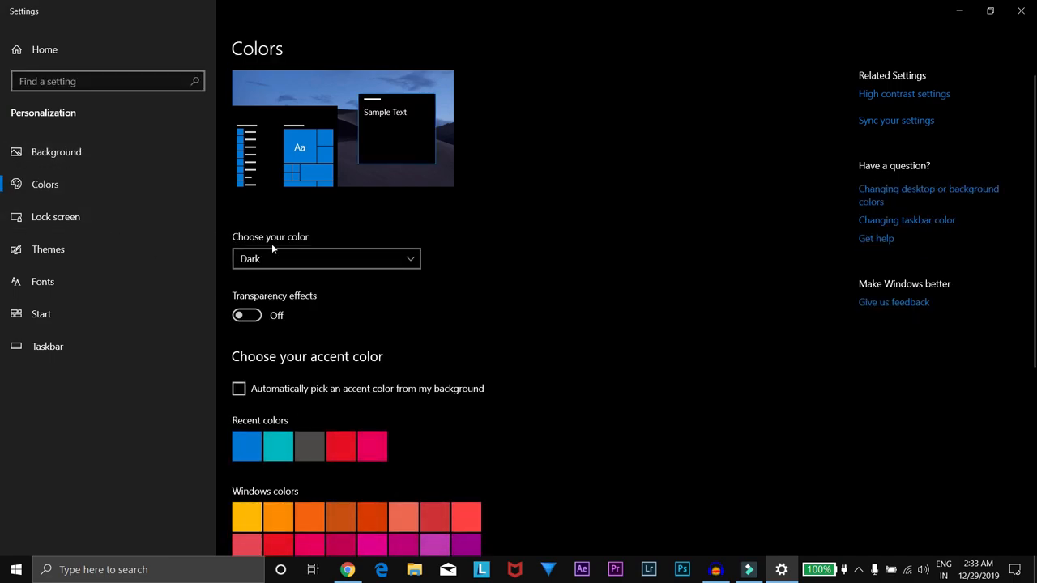
scroll(down, 3)
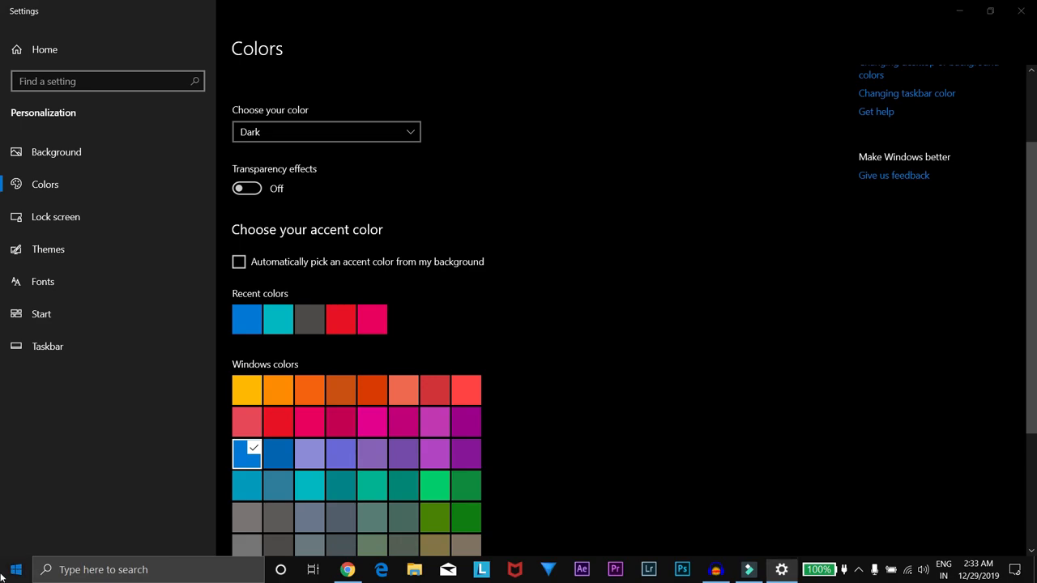
mouse_move(340, 390)
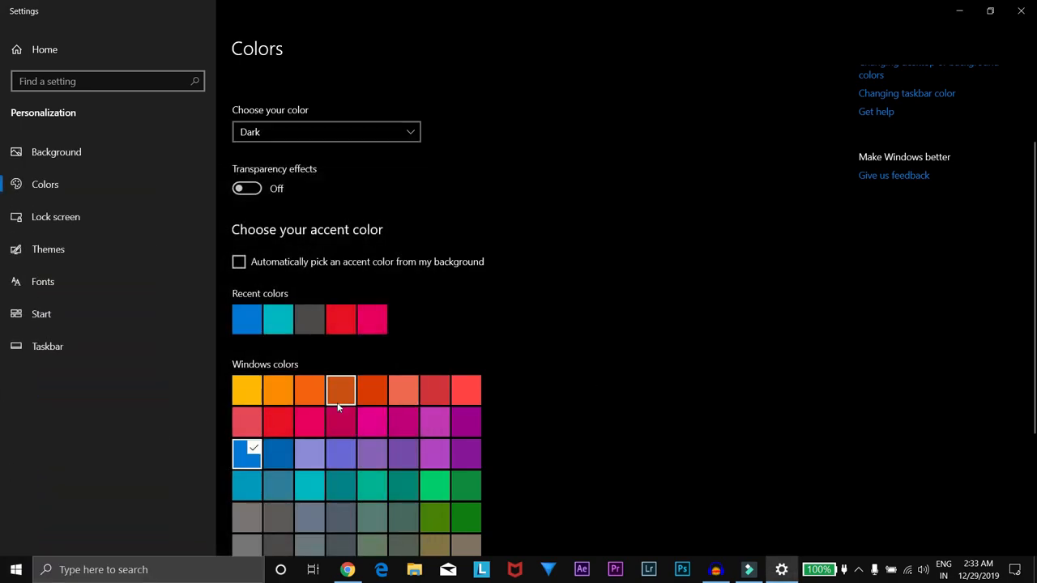
mouse_move(284, 391)
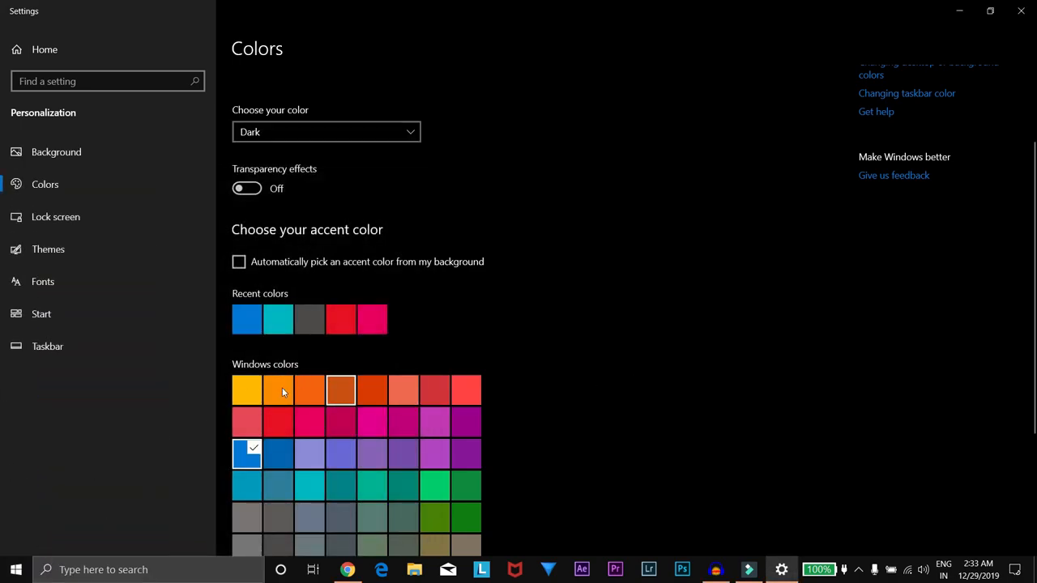
mouse_move(255, 391)
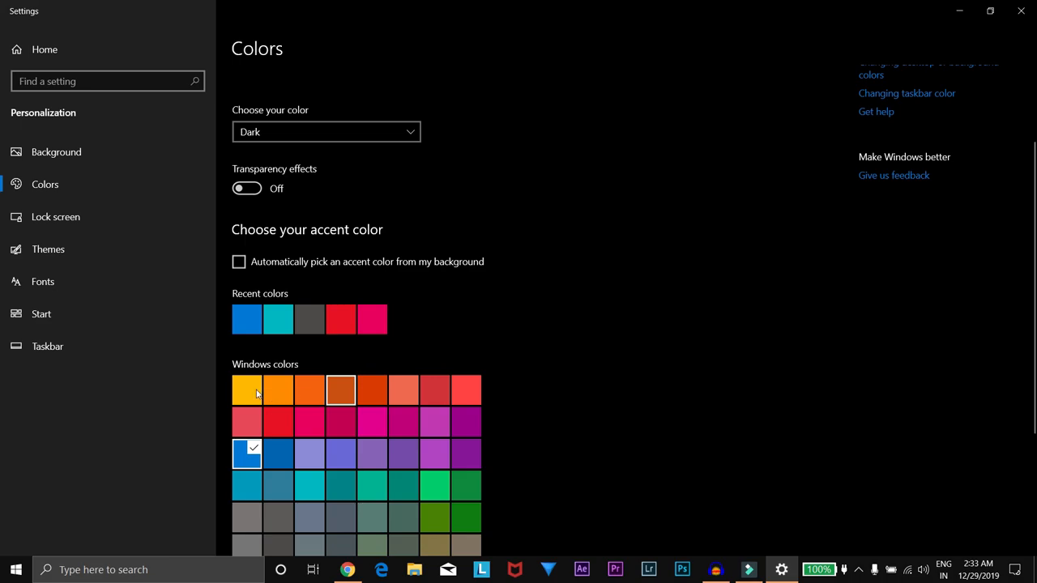
click(16, 569)
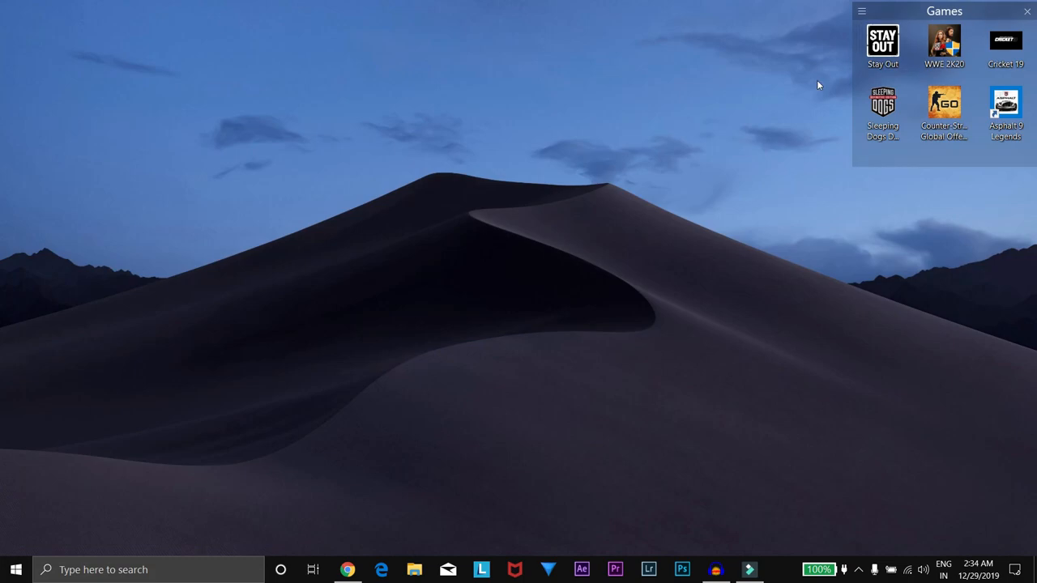
- Create a new fence below Videos&Music and title it 'photo'
click(862, 11)
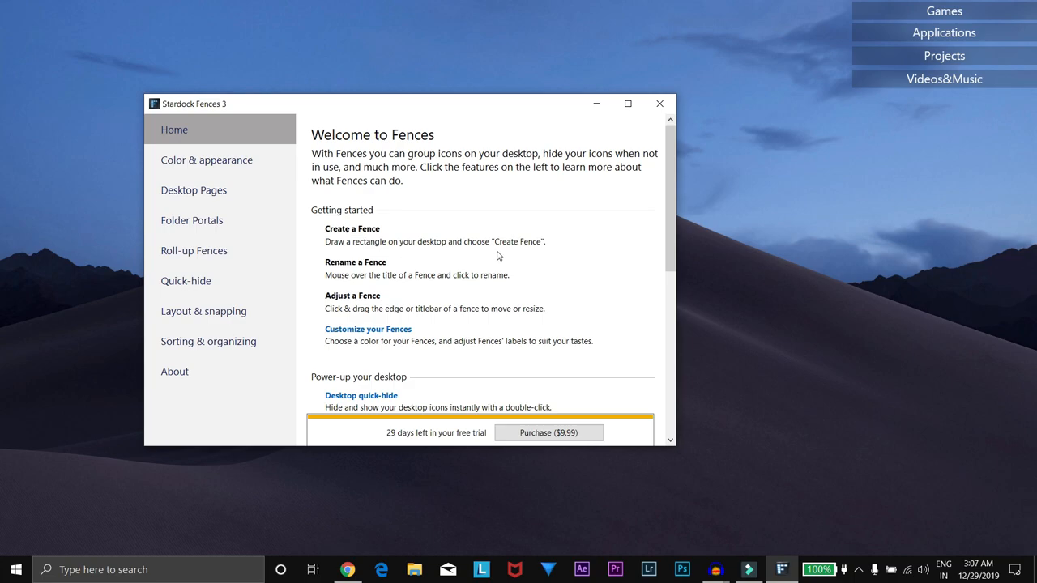
mouse_move(797, 285)
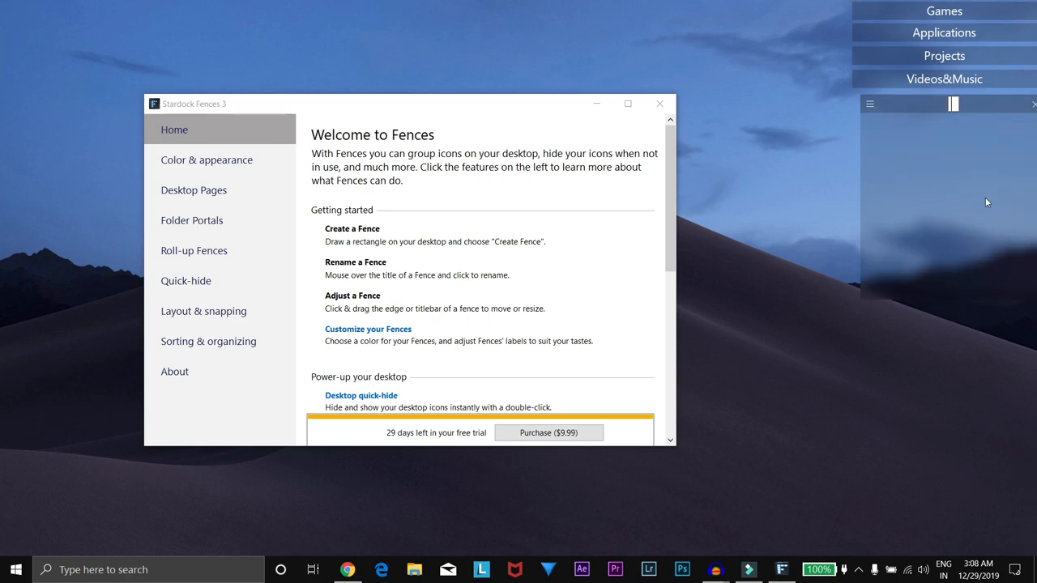
text(phot)
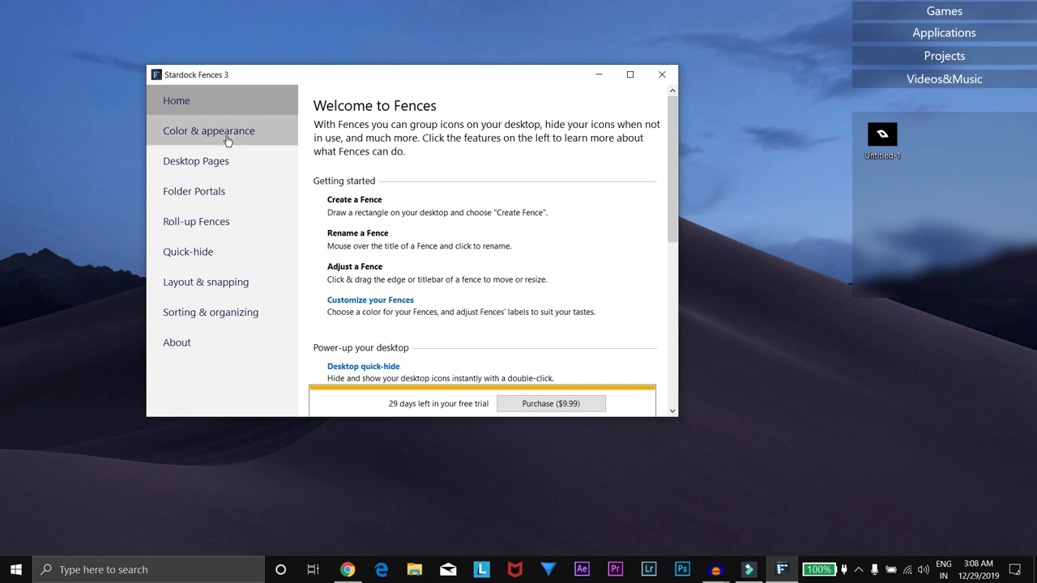
- Lower the background transparency for All Fences under Color & appearance
click(209, 130)
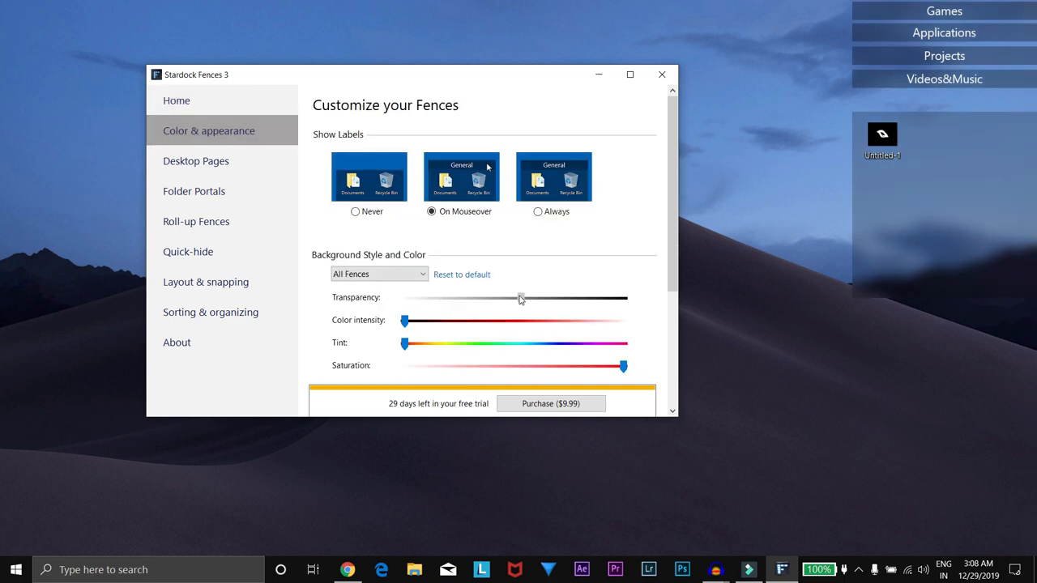
drag(520, 298, 458, 298)
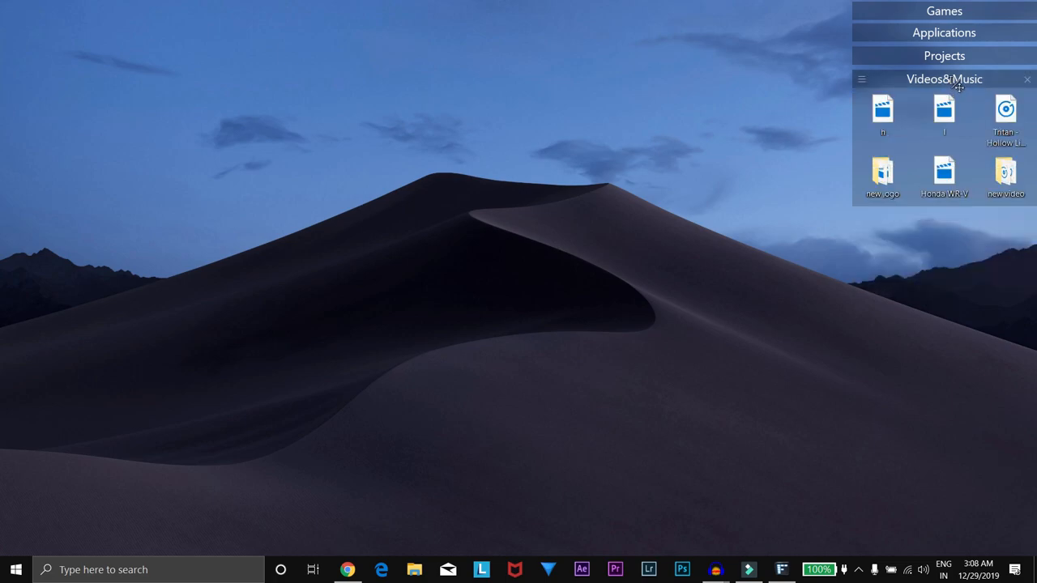
- Roll up the photo fence, test quick-hide on the desktop and dismiss the hidden-icons tip
click(1027, 79)
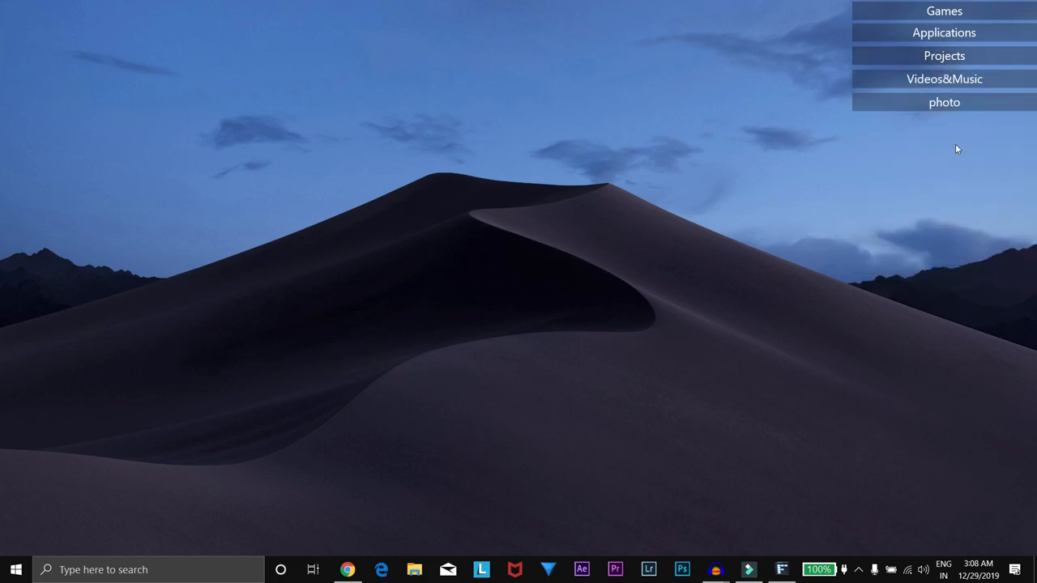
mouse_move(712, 301)
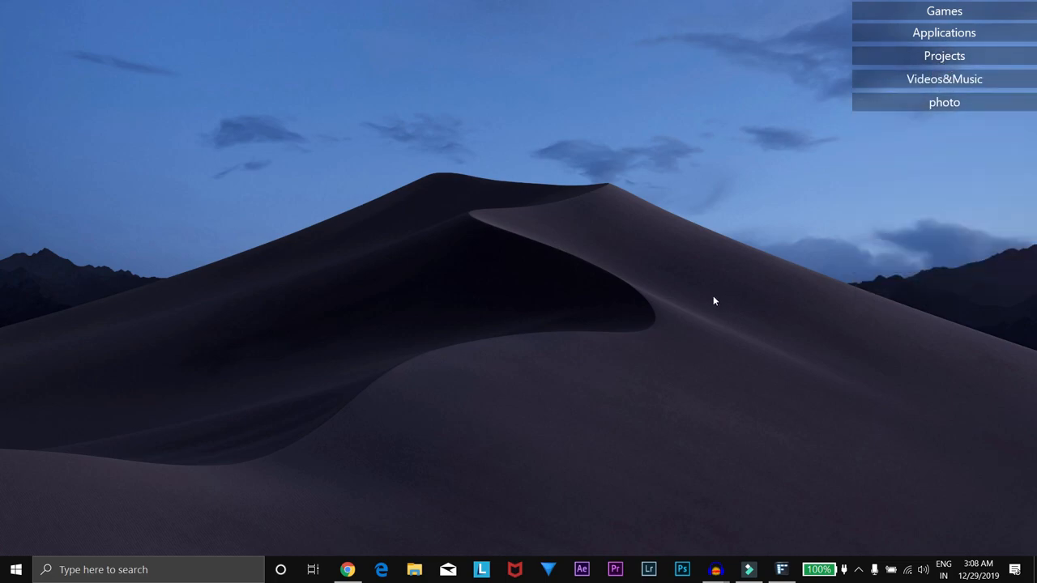
double_click(713, 301)
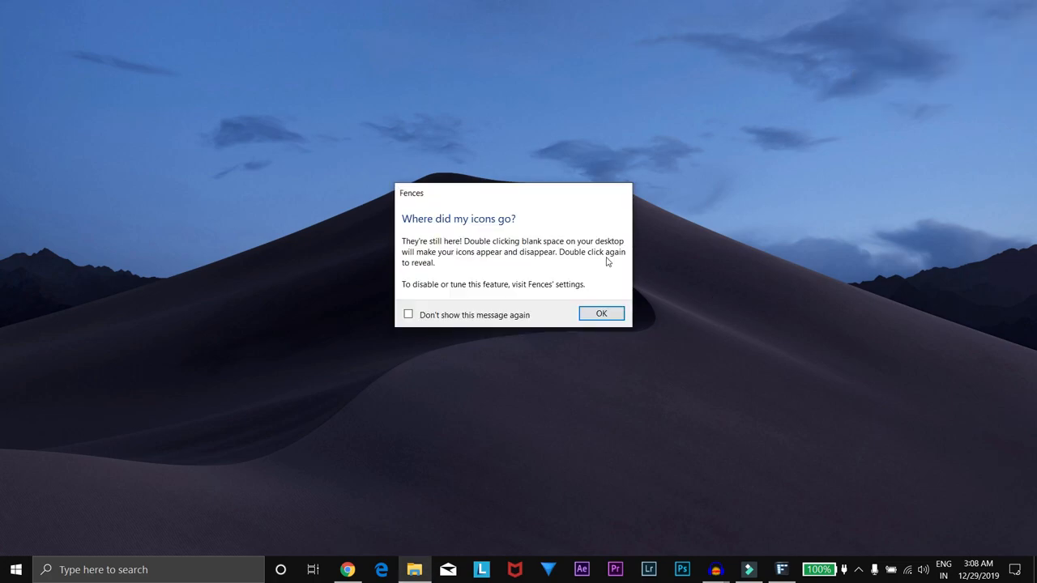
mouse_move(464, 241)
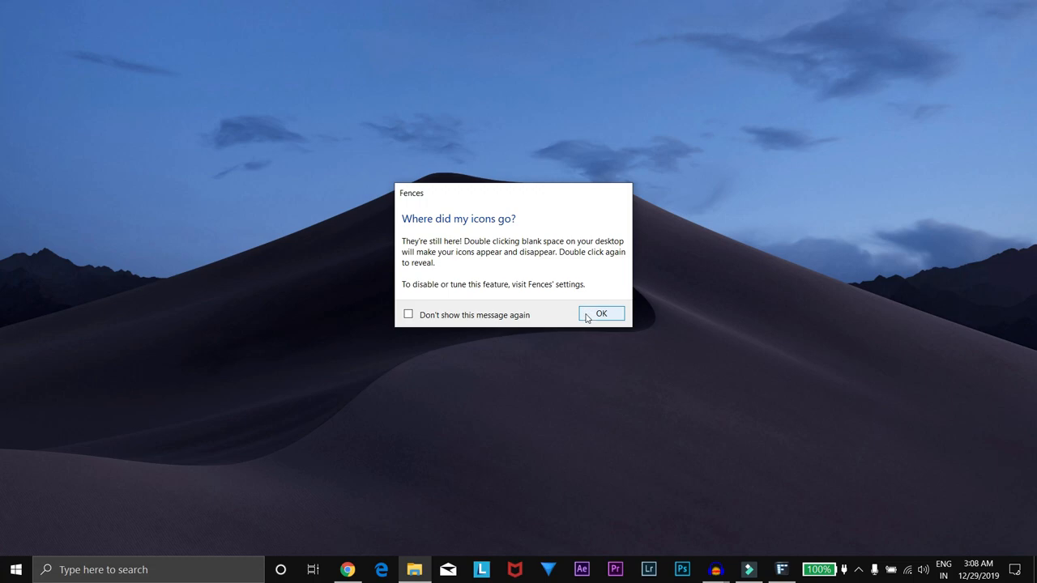
click(601, 313)
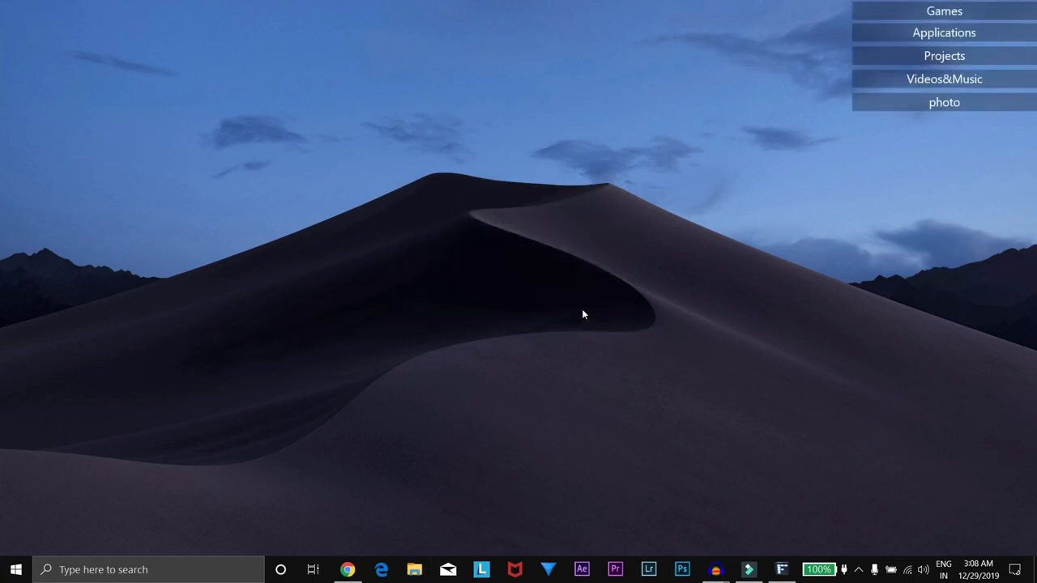
mouse_move(505, 257)
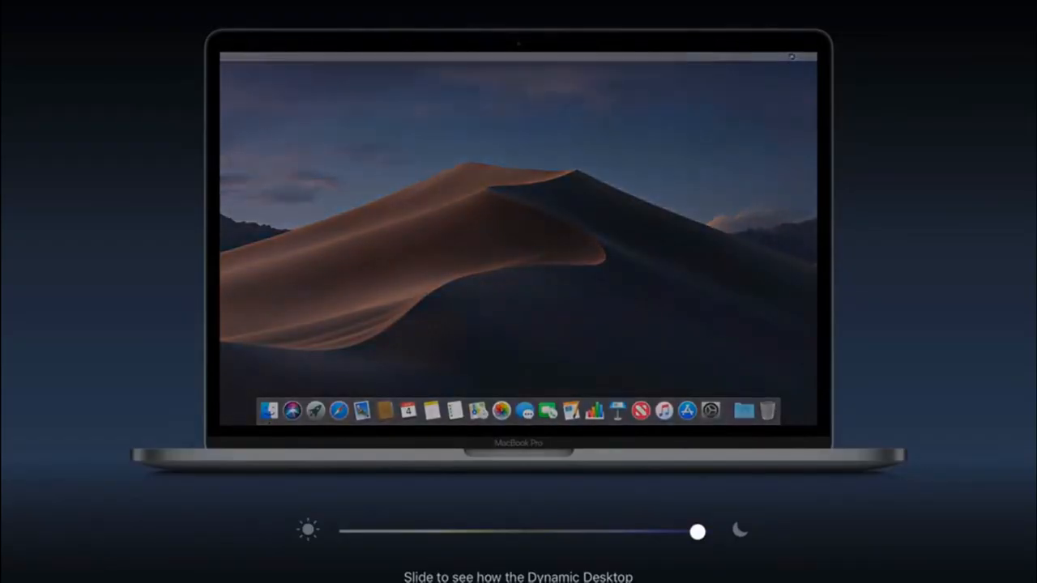
drag(698, 532, 603, 531)
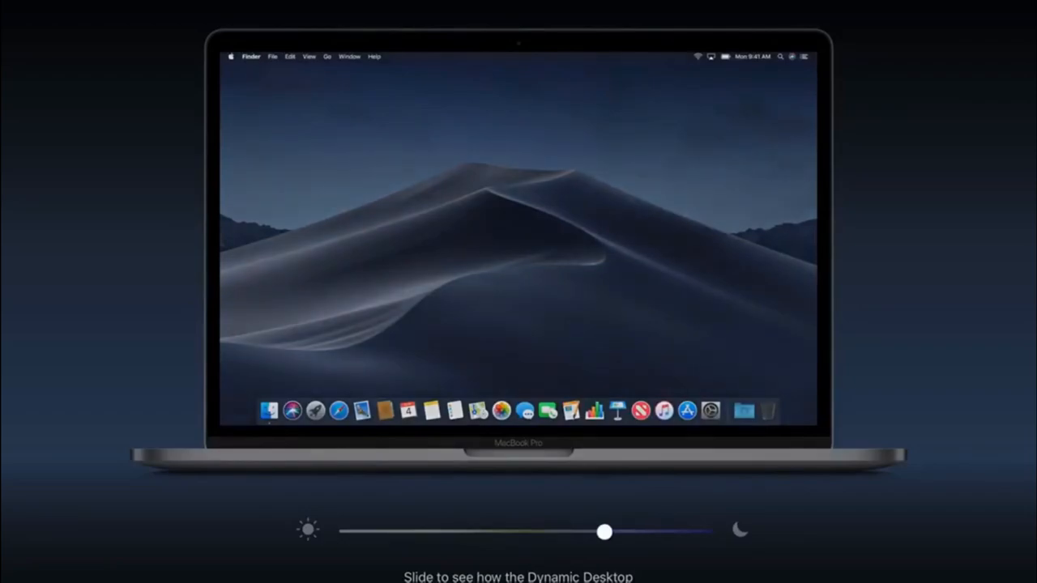
drag(604, 532, 696, 532)
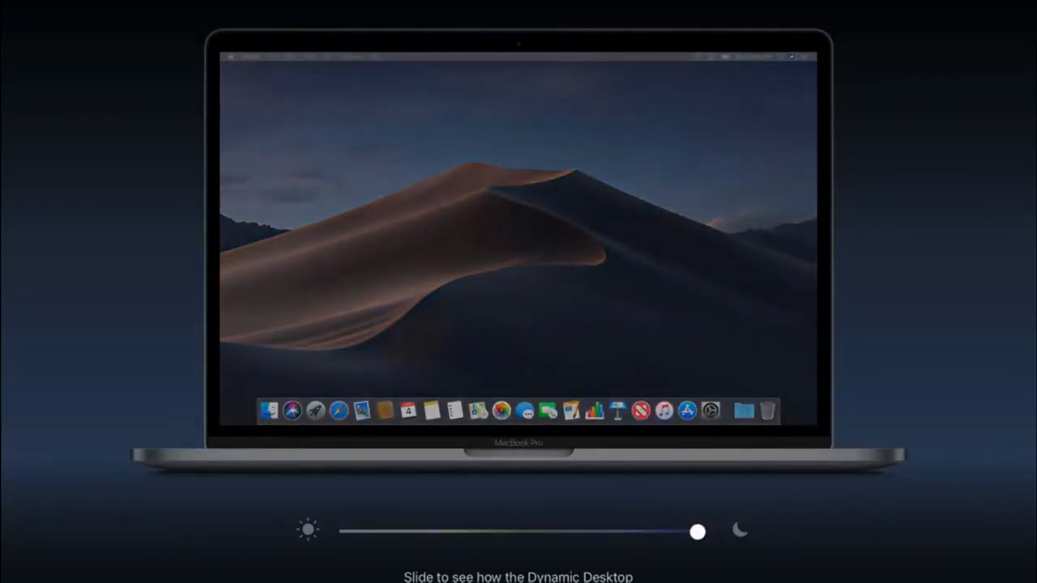
drag(697, 532, 579, 532)
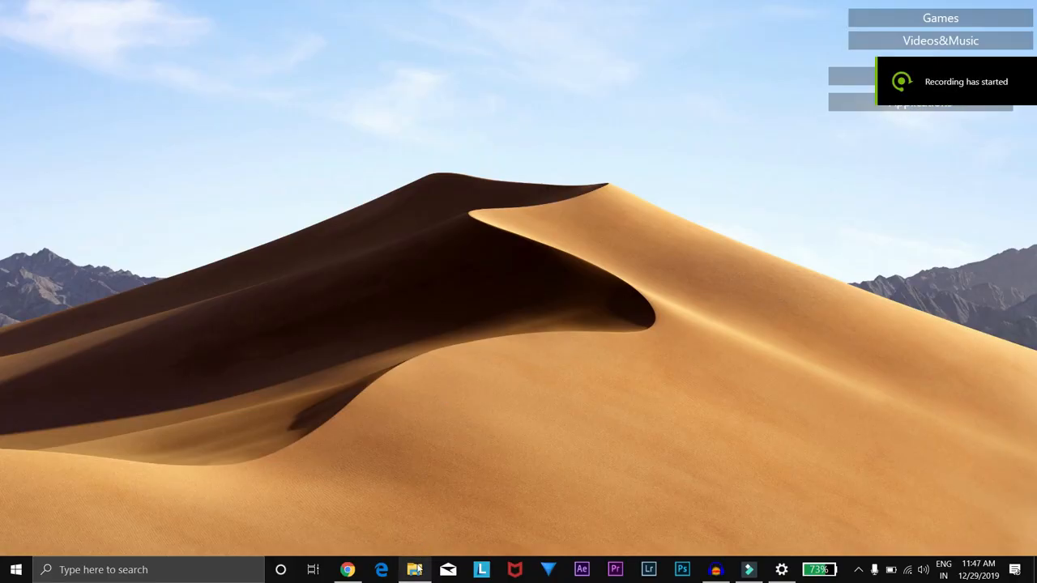
- Select all sixteen Mojave wallpapers in the macos catalina folder, then bring up Start
click(414, 569)
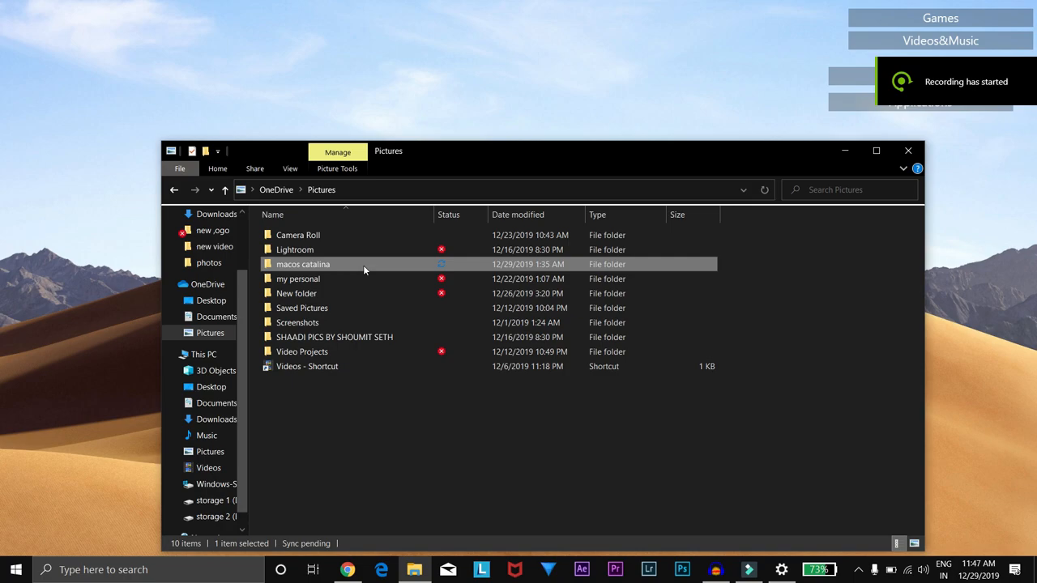
double_click(303, 264)
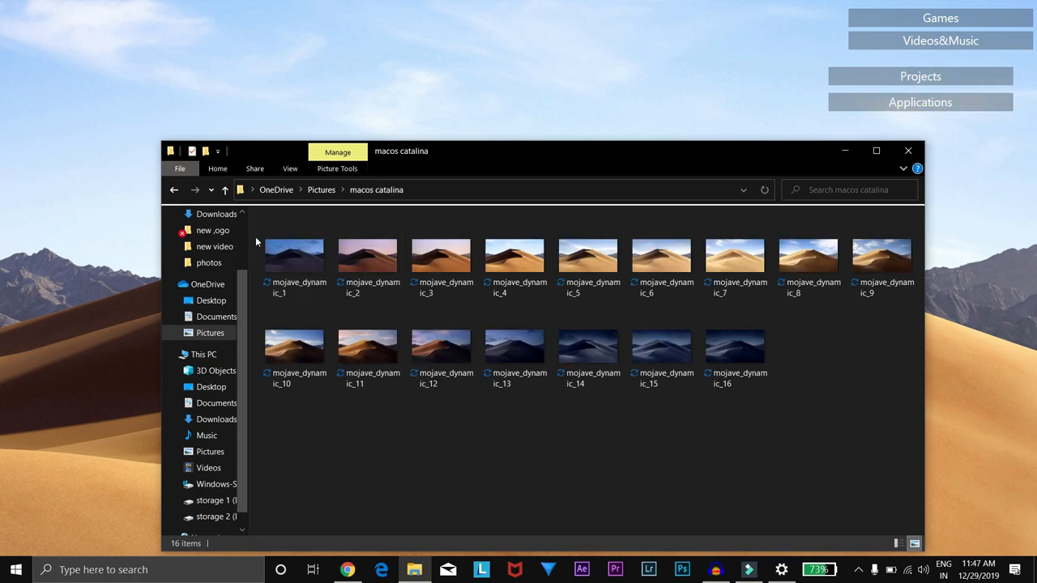
key(ctrl+a)
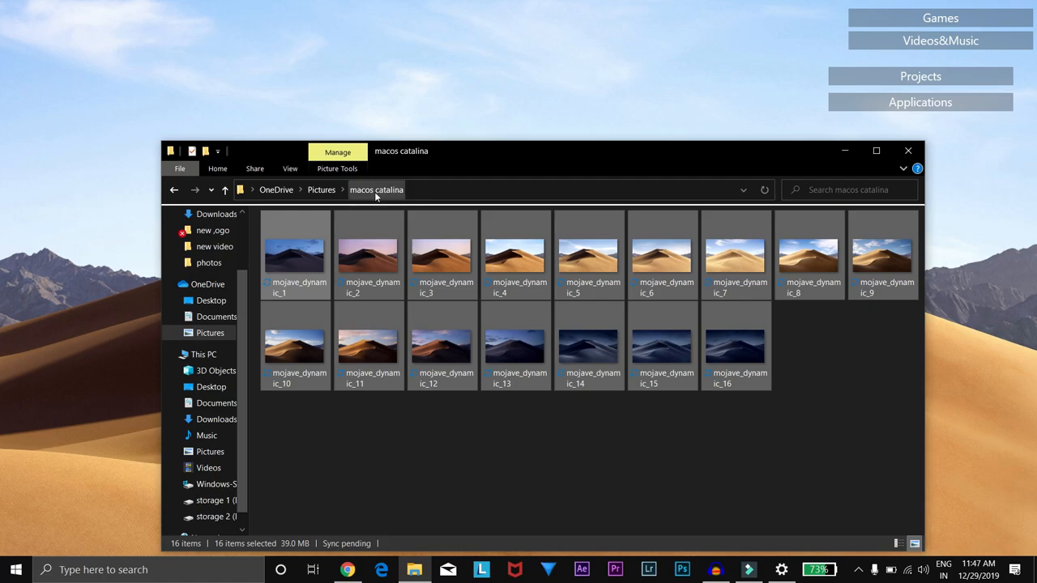
click(16, 569)
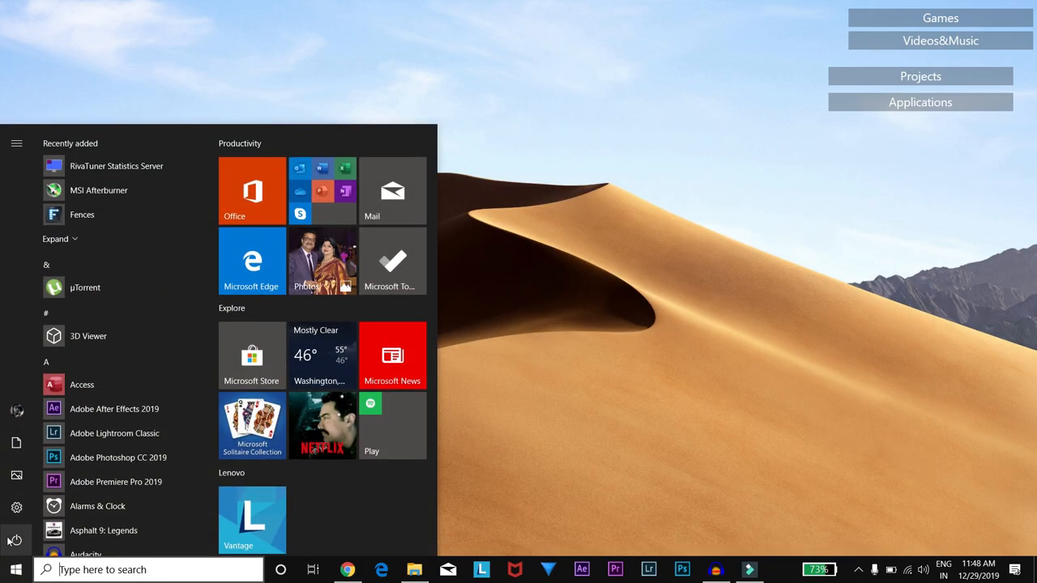
- Make the background a Slideshow of the macos catalina album, changing every 6 hours
click(16, 507)
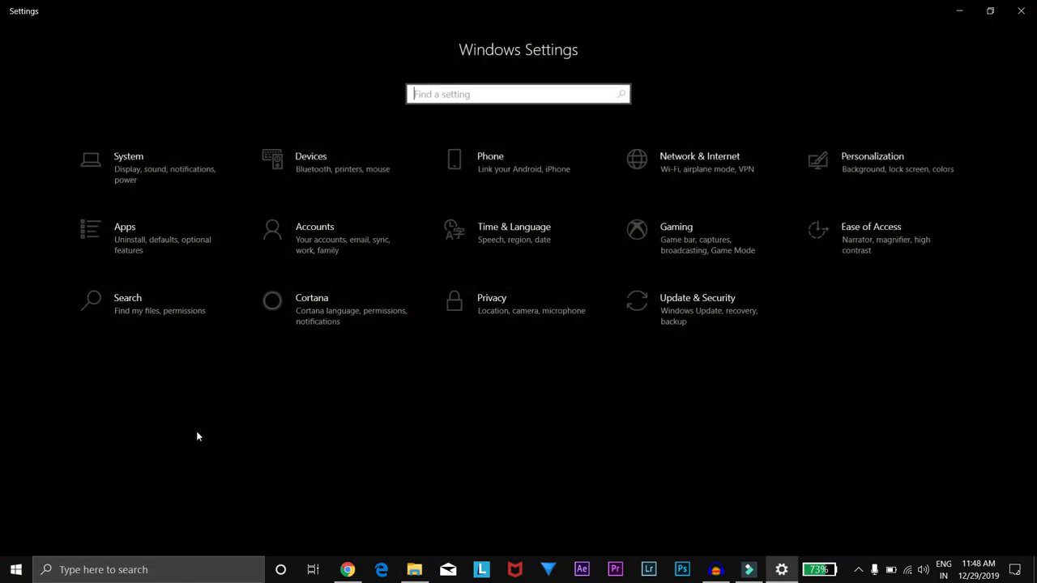
click(872, 162)
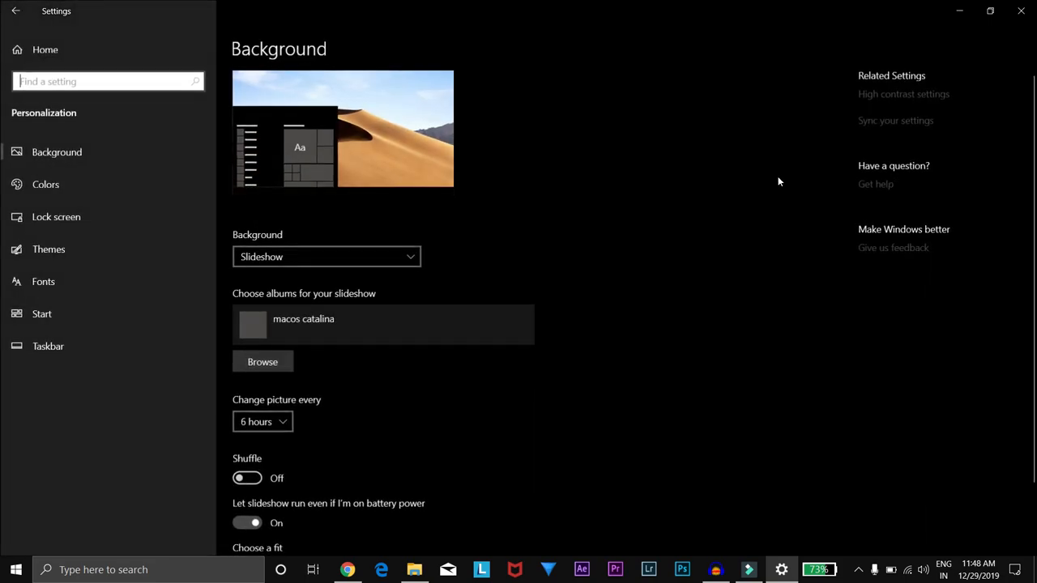
click(326, 256)
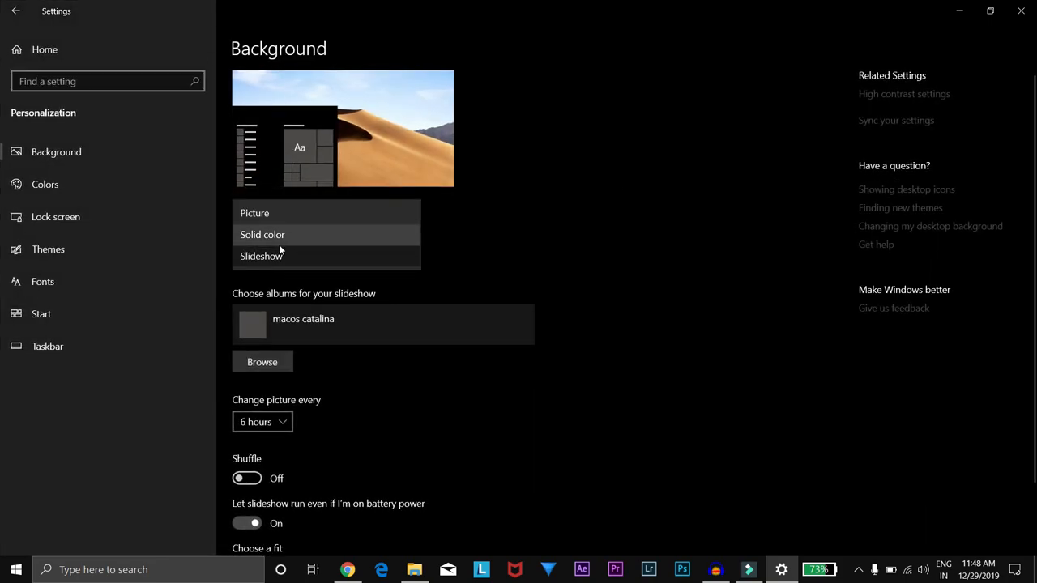
click(261, 256)
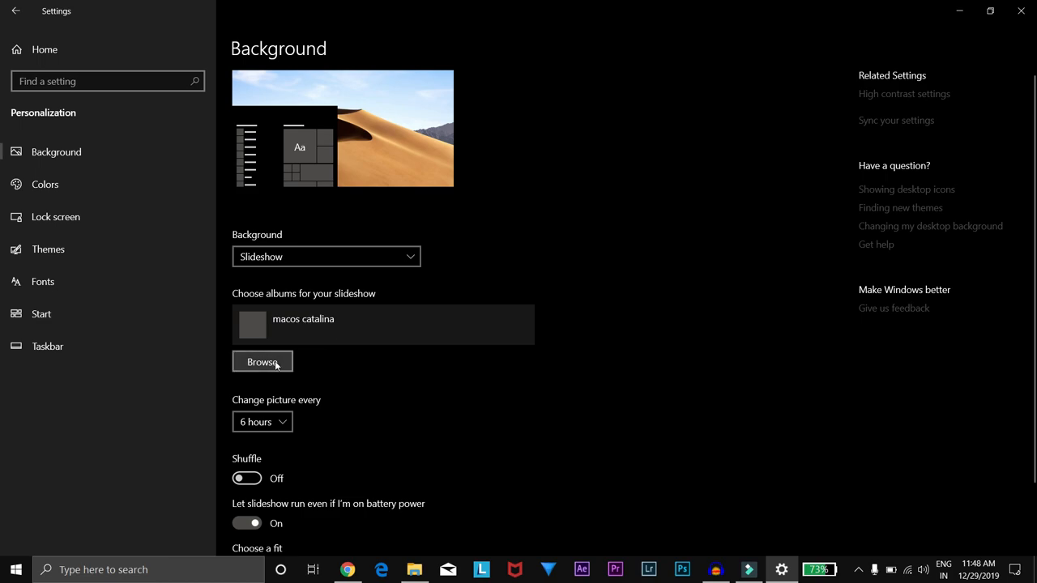
click(262, 361)
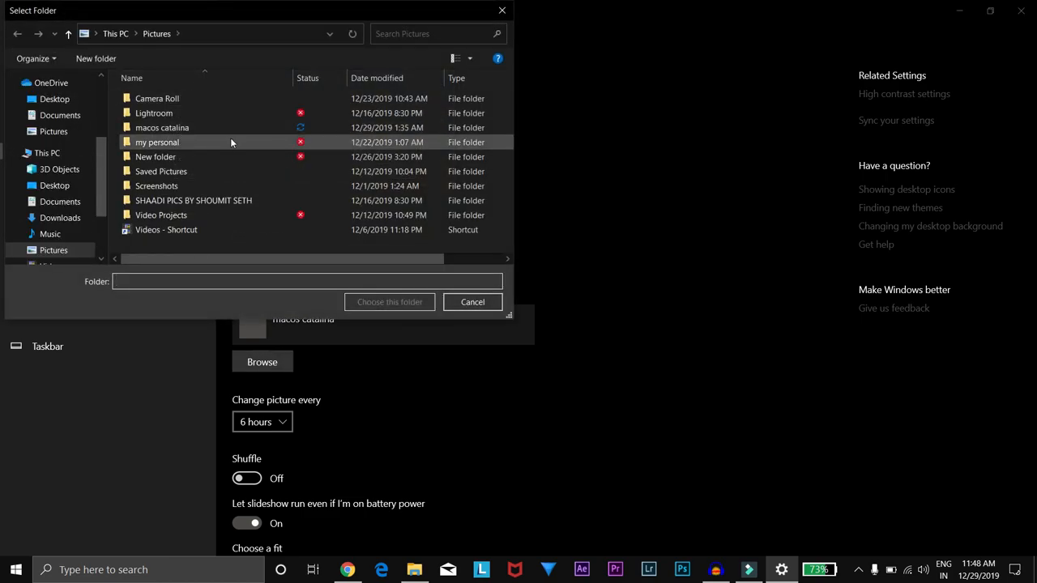
click(473, 301)
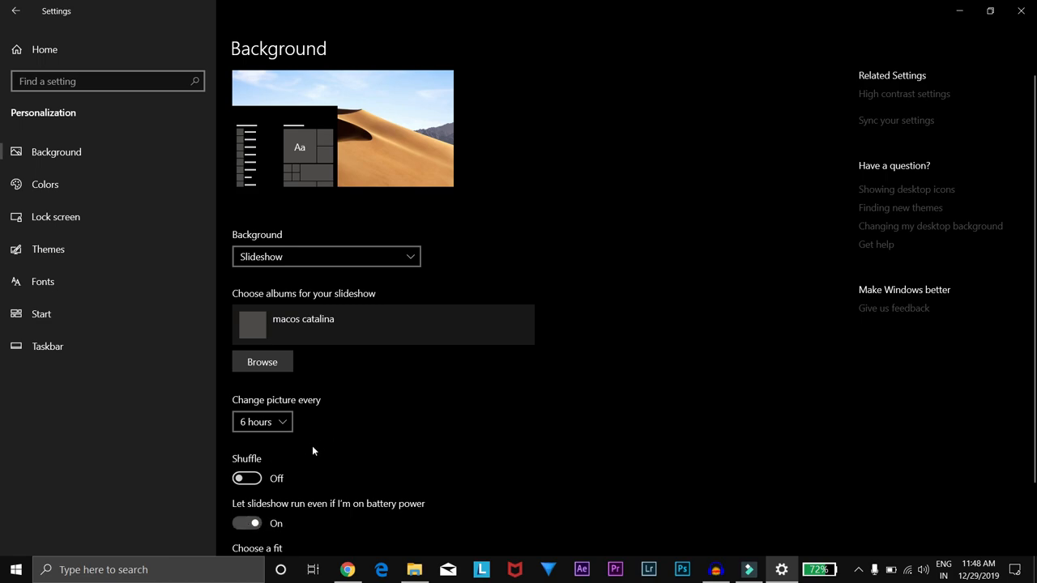
mouse_move(281, 431)
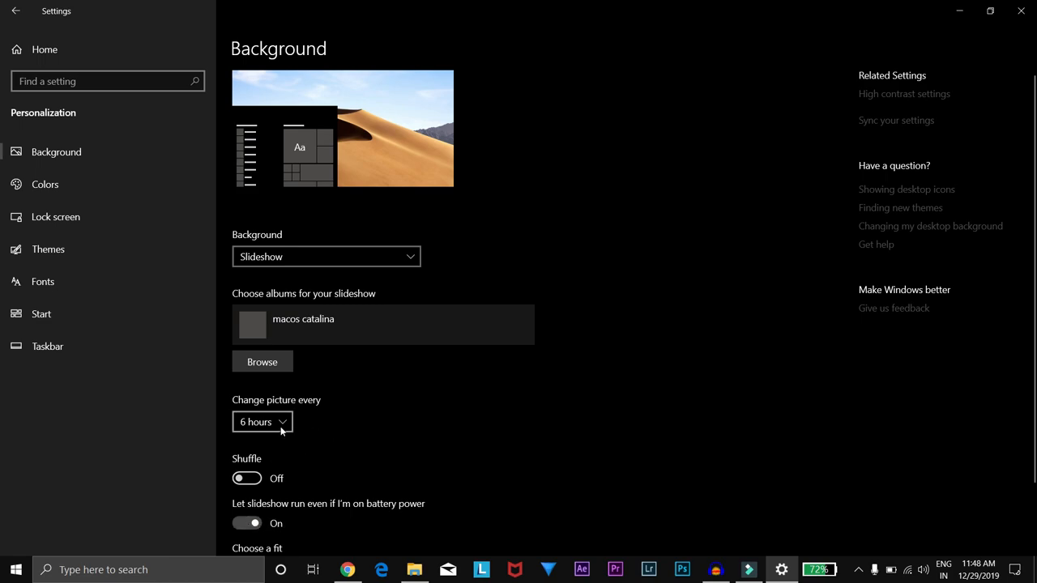
mouse_move(421, 386)
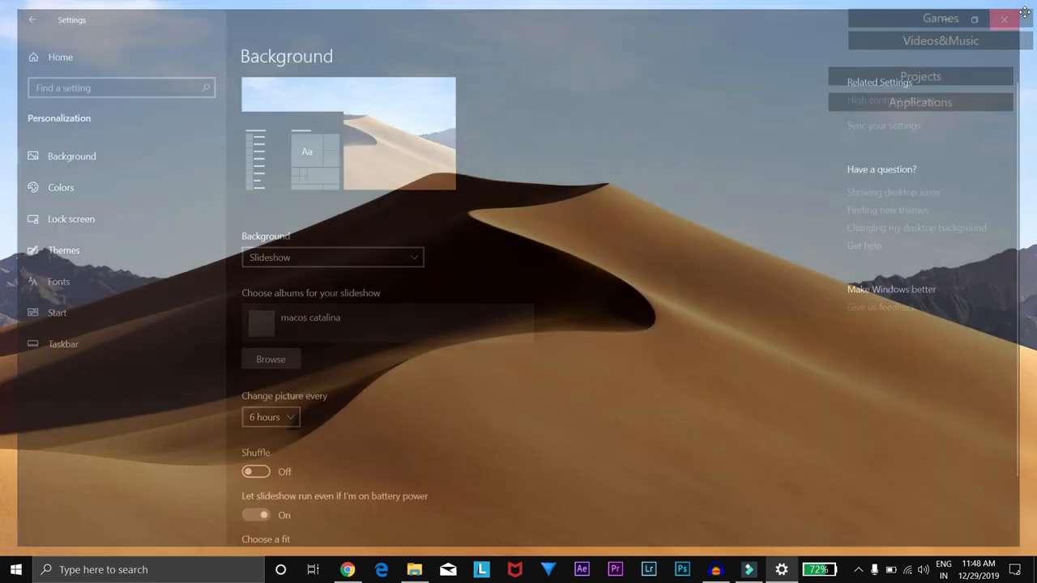
click(1005, 19)
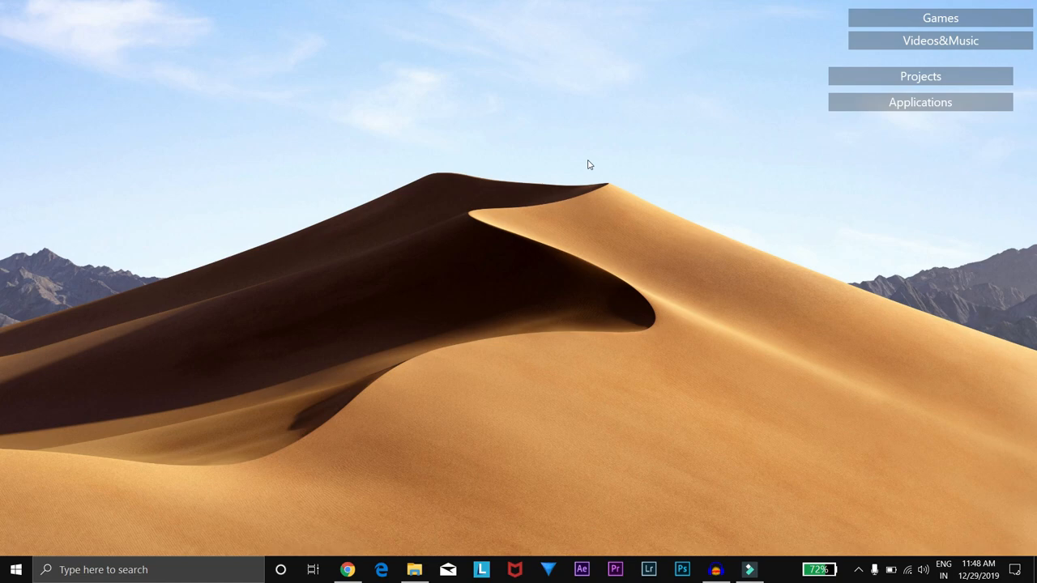
mouse_move(583, 282)
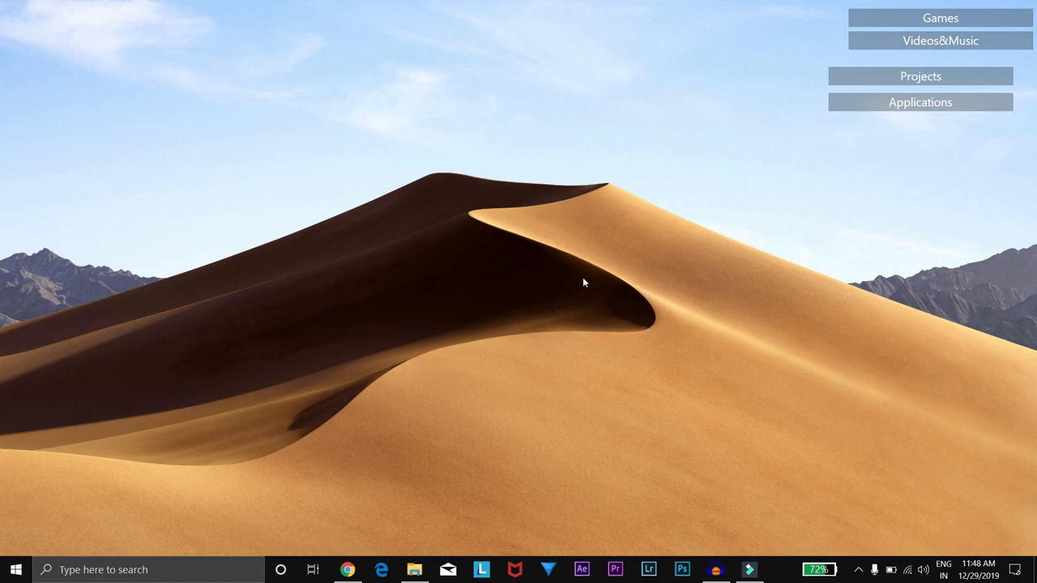